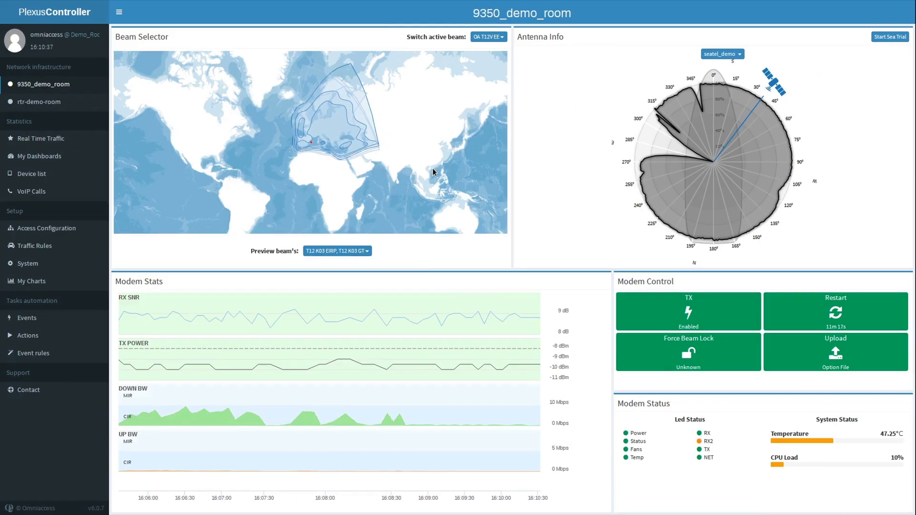
{"action": "mouse_move", "coordinate": [375, 368]}
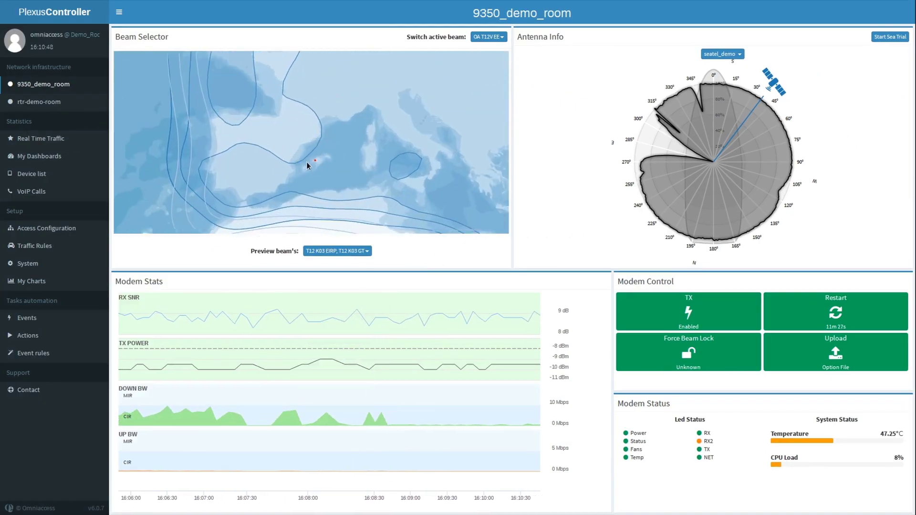
Dismiss the beam preview list unchanged and switch to the Real Time Traffic charts.
{"action": "left_click", "coordinate": [336, 251]}
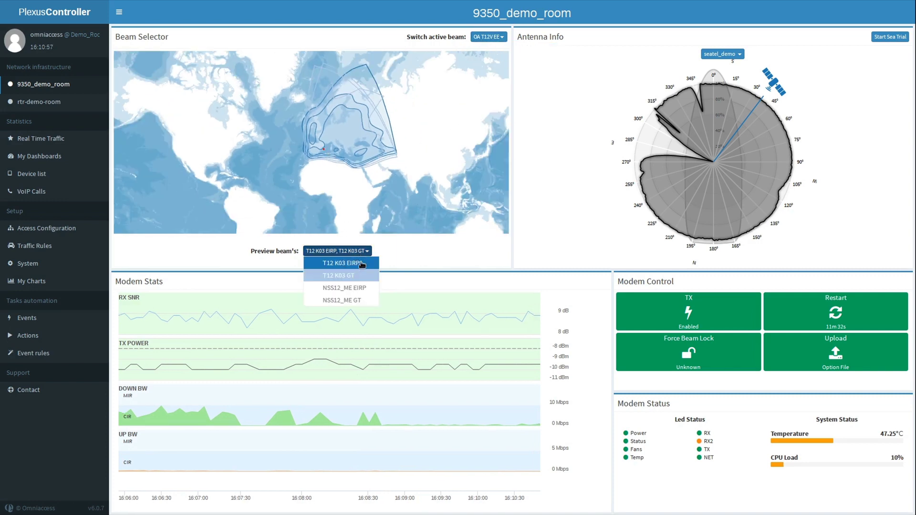
{"action": "left_click", "coordinate": [344, 288]}
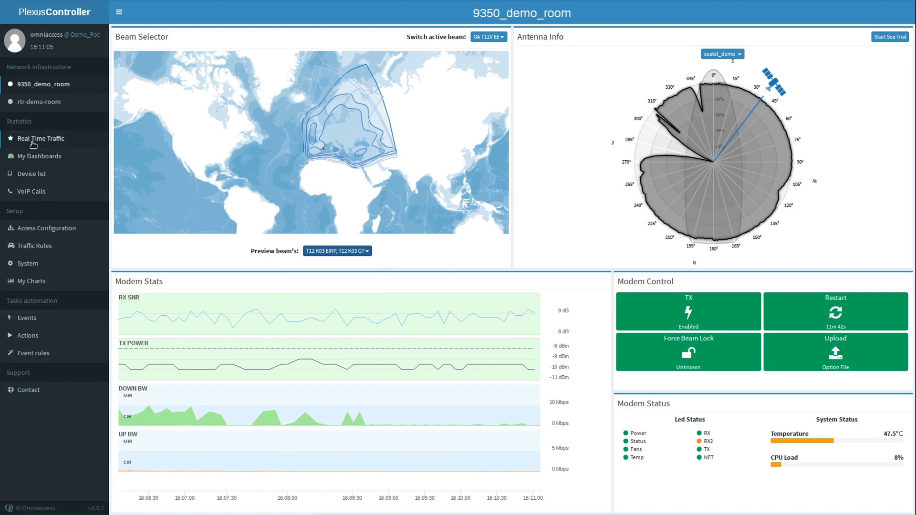
{"action": "left_click", "coordinate": [41, 138]}
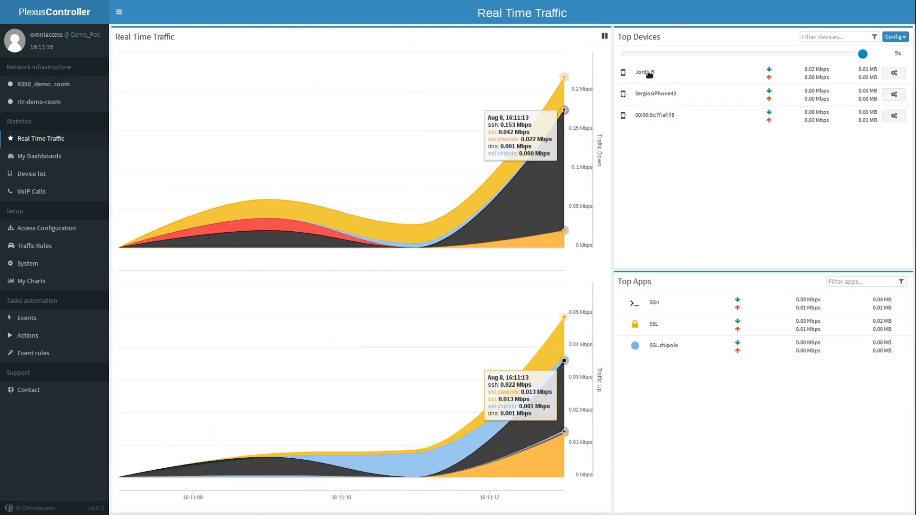
{"action": "left_click", "coordinate": [894, 73]}
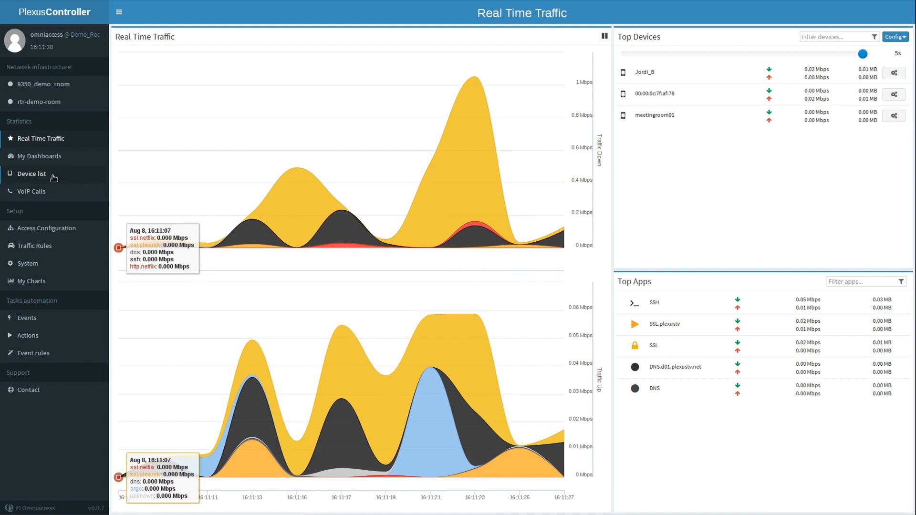
Show the Device list with the six connected devices and their traffic bars.
{"action": "left_click", "coordinate": [32, 174]}
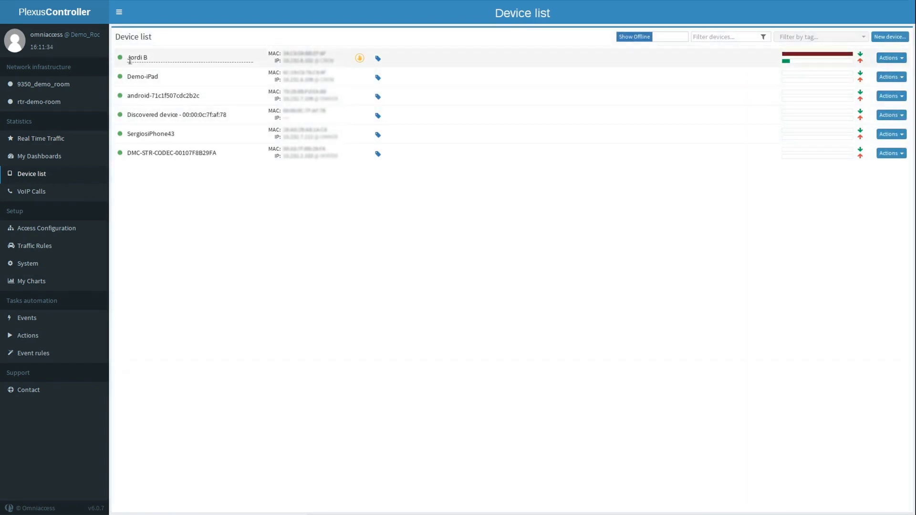
{"action": "left_click", "coordinate": [889, 58]}
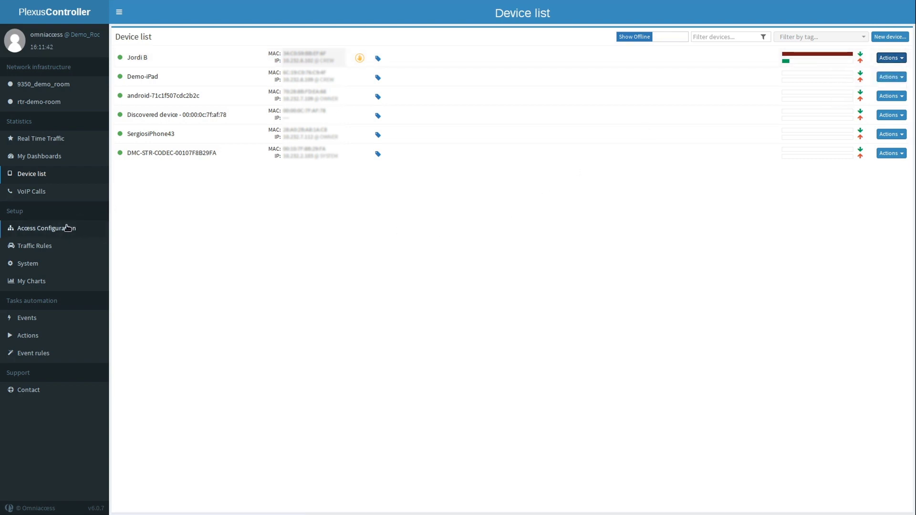
Show the Default access profile's LANs and links, then the Actions menu for loading or saving profiles.
{"action": "left_click", "coordinate": [47, 228]}
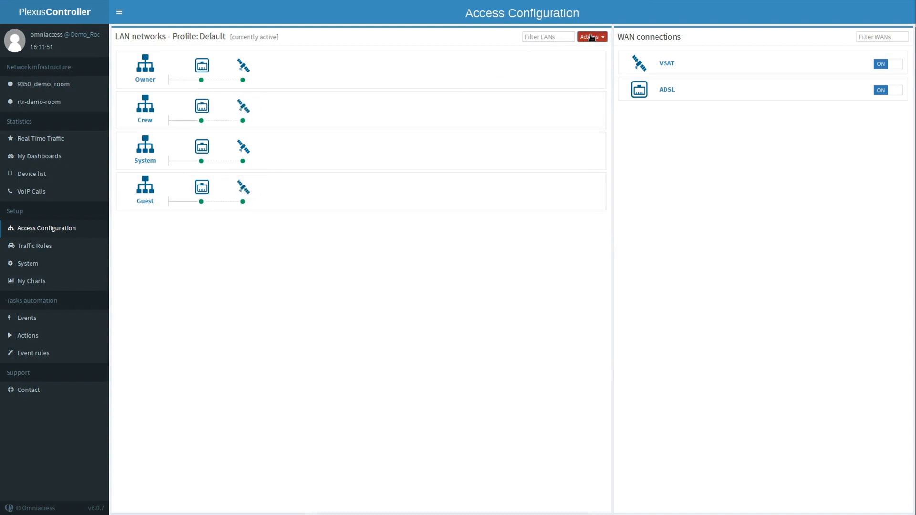
{"action": "left_click", "coordinate": [590, 36]}
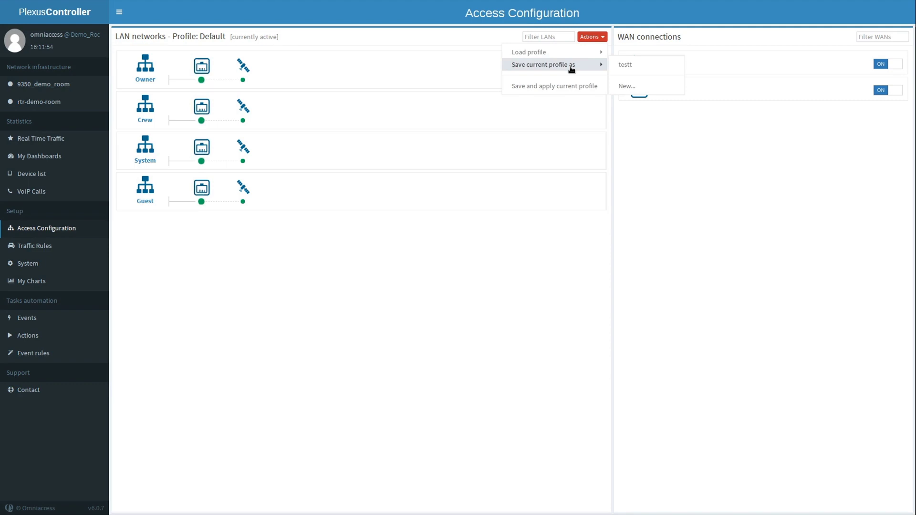